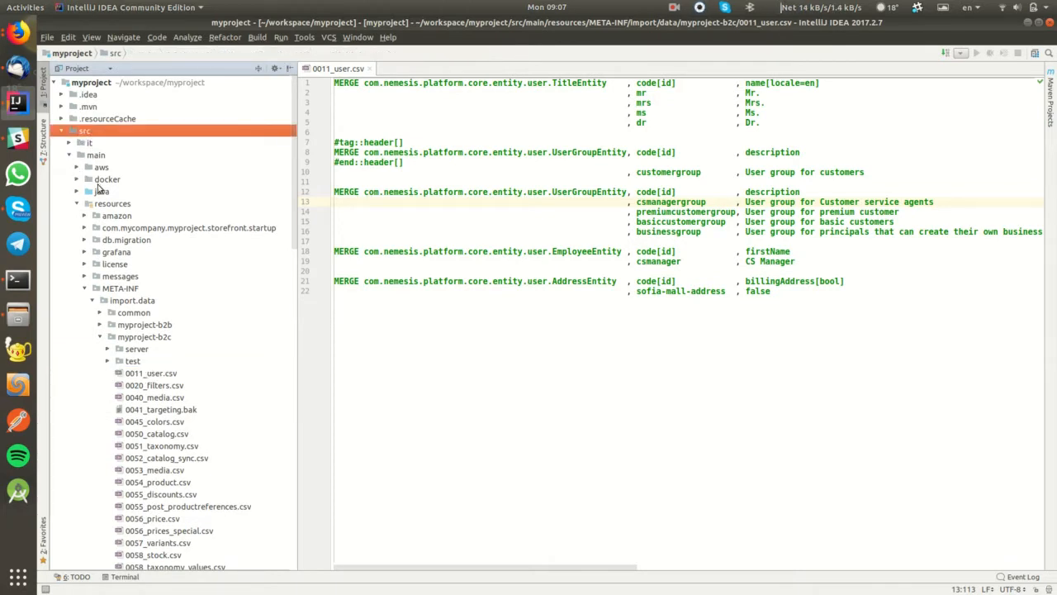
Drill into resources › import.data and expand the common folder to list its CSV files.
{"action": "left_click", "coordinate": [113, 203]}
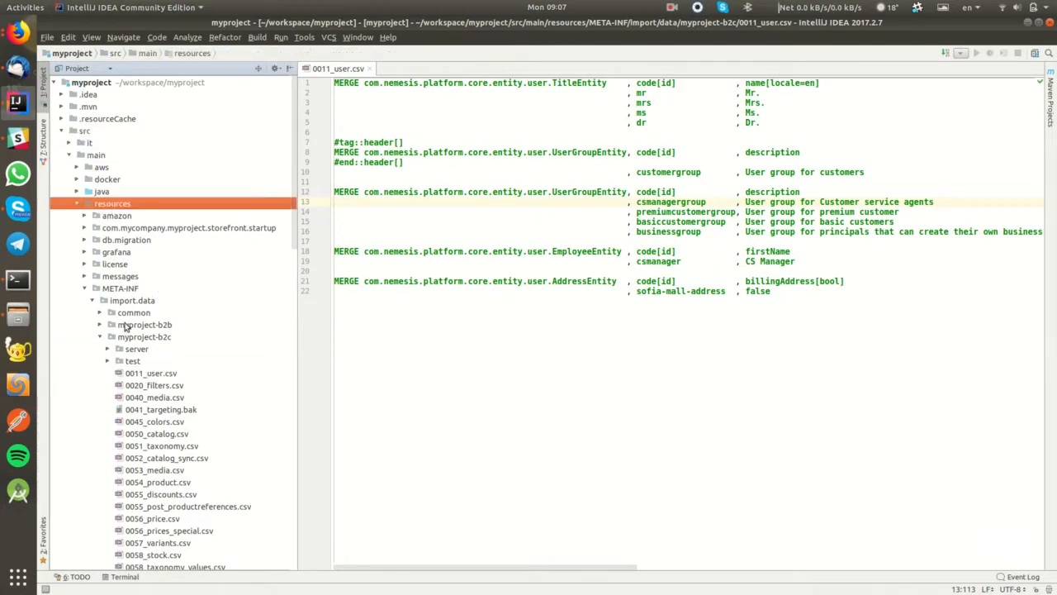
{"action": "left_click", "coordinate": [132, 300]}
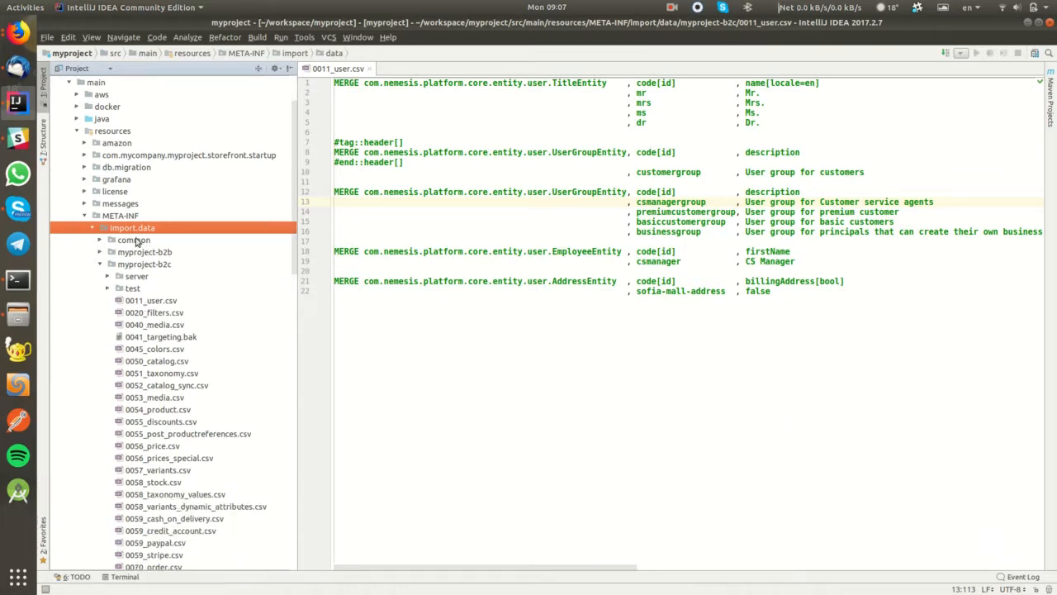
{"action": "mouse_move", "coordinate": [132, 252]}
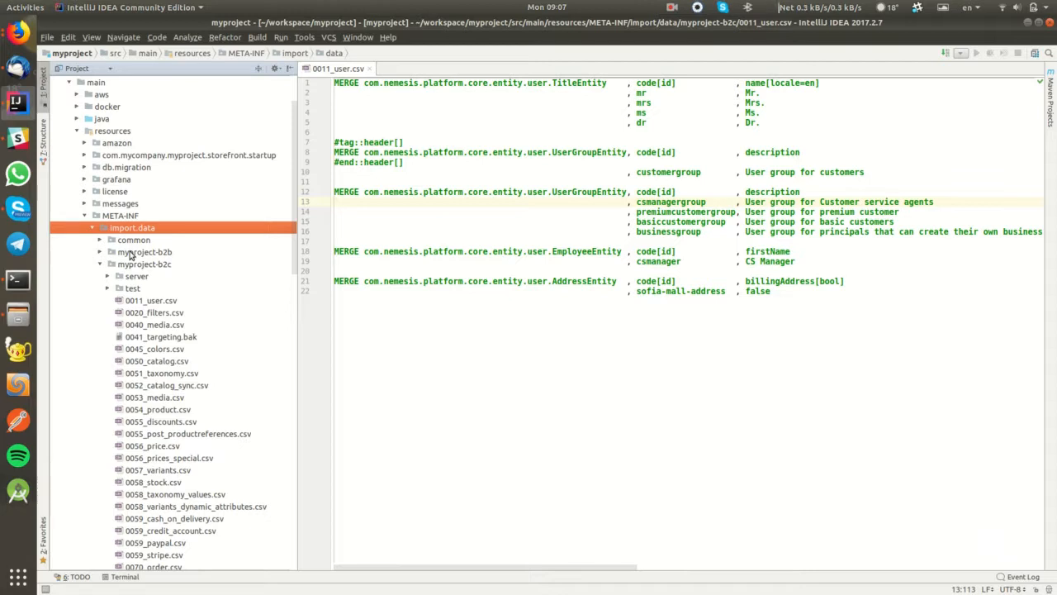
{"action": "left_click", "coordinate": [133, 240]}
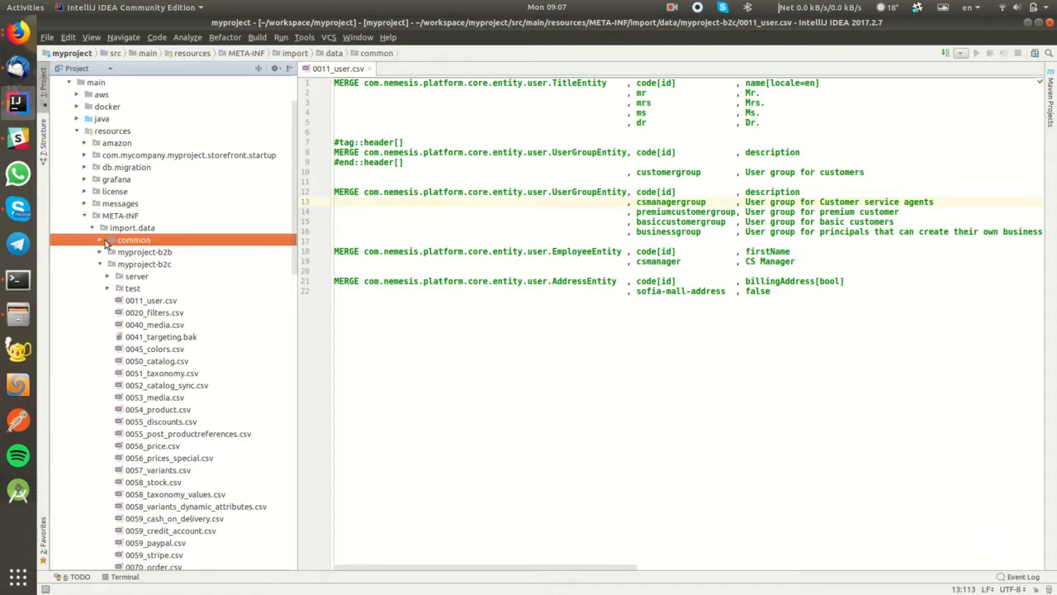
{"action": "left_click", "coordinate": [100, 240]}
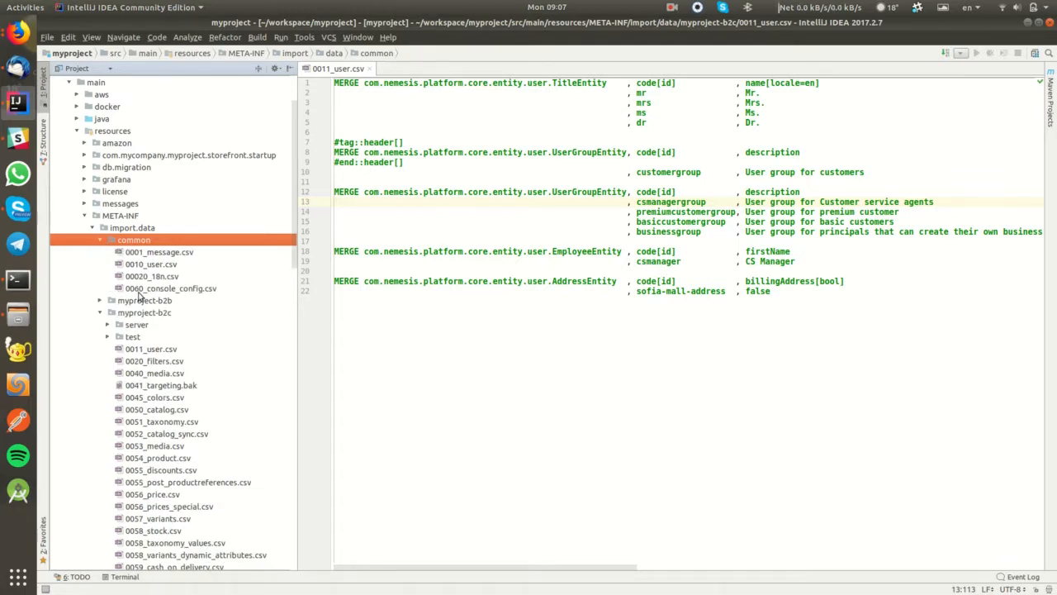
{"action": "left_click", "coordinate": [100, 300]}
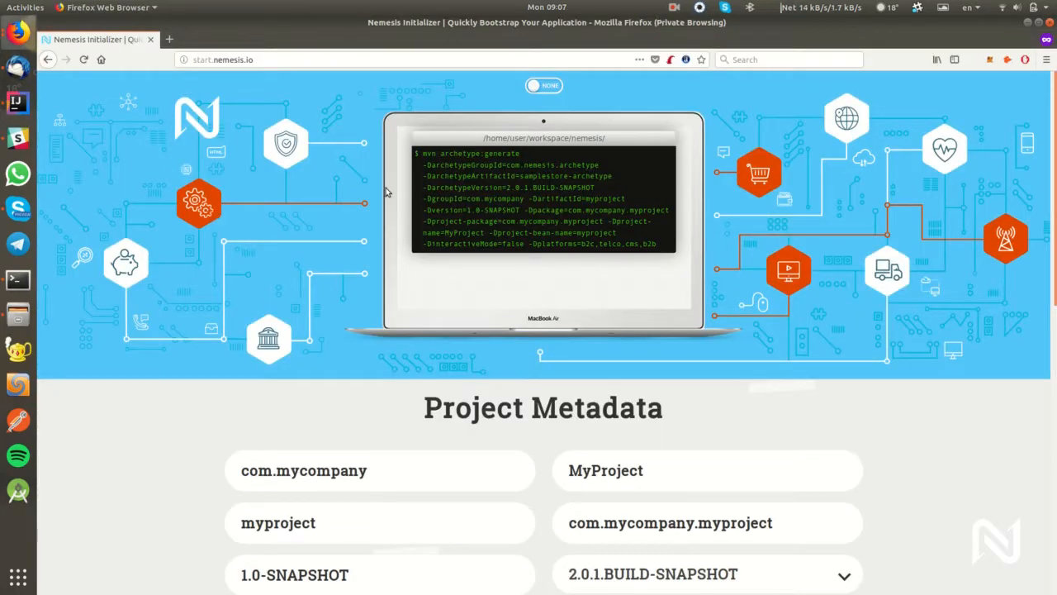
{"action": "mouse_move", "coordinate": [417, 249]}
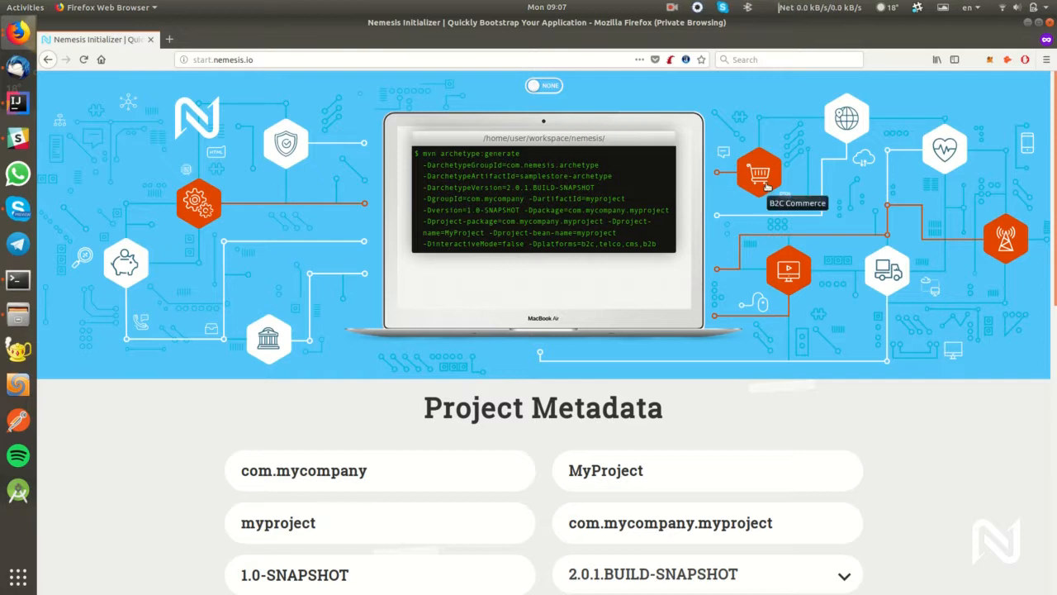
{"action": "mouse_move", "coordinate": [991, 244]}
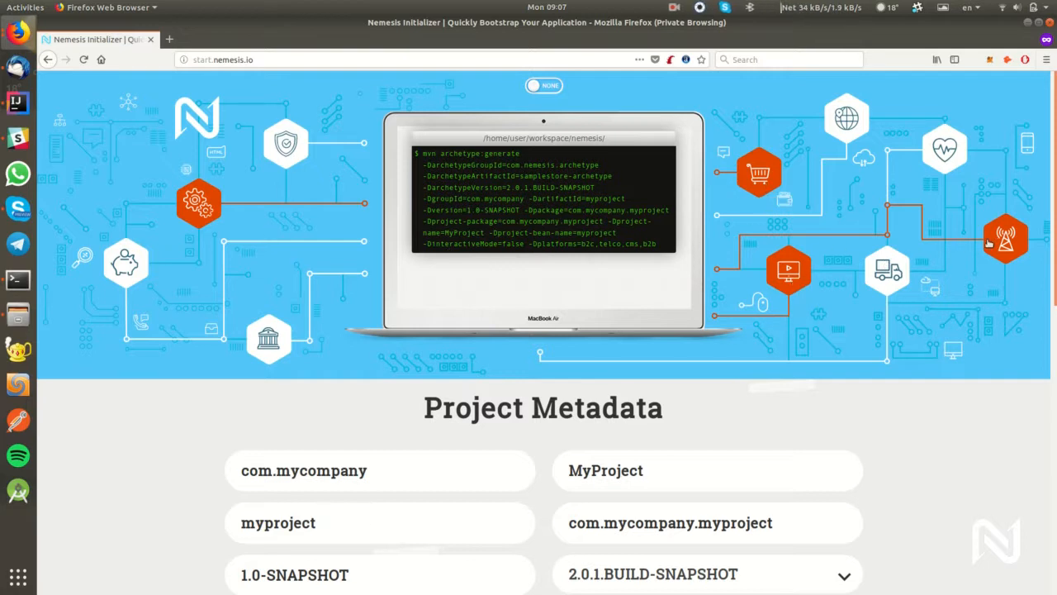
{"action": "mouse_move", "coordinate": [248, 227]}
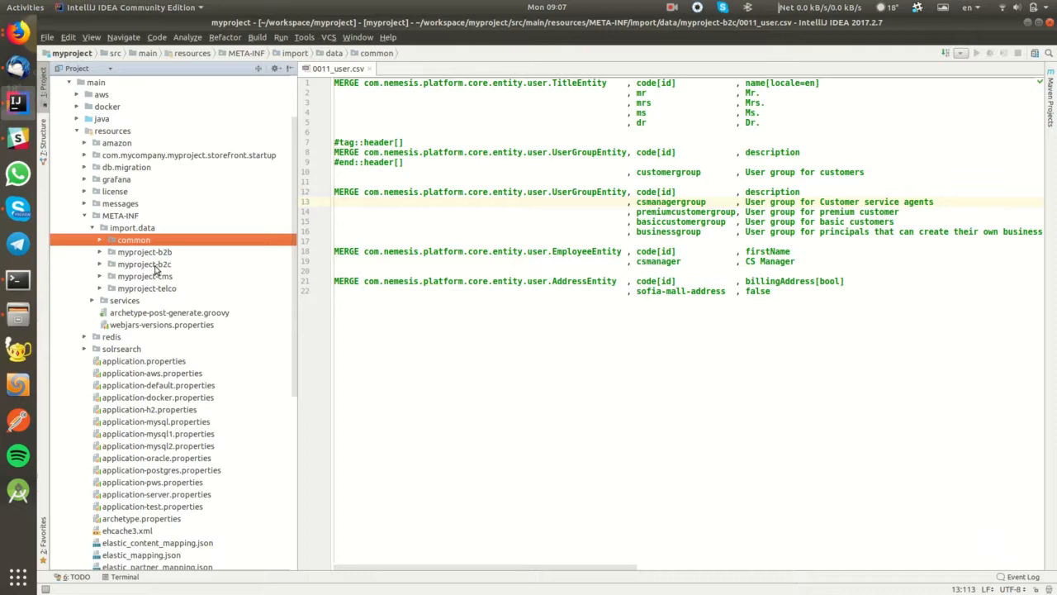
Select the myproject-b2b folder under import.data.
{"action": "left_click", "coordinate": [145, 251]}
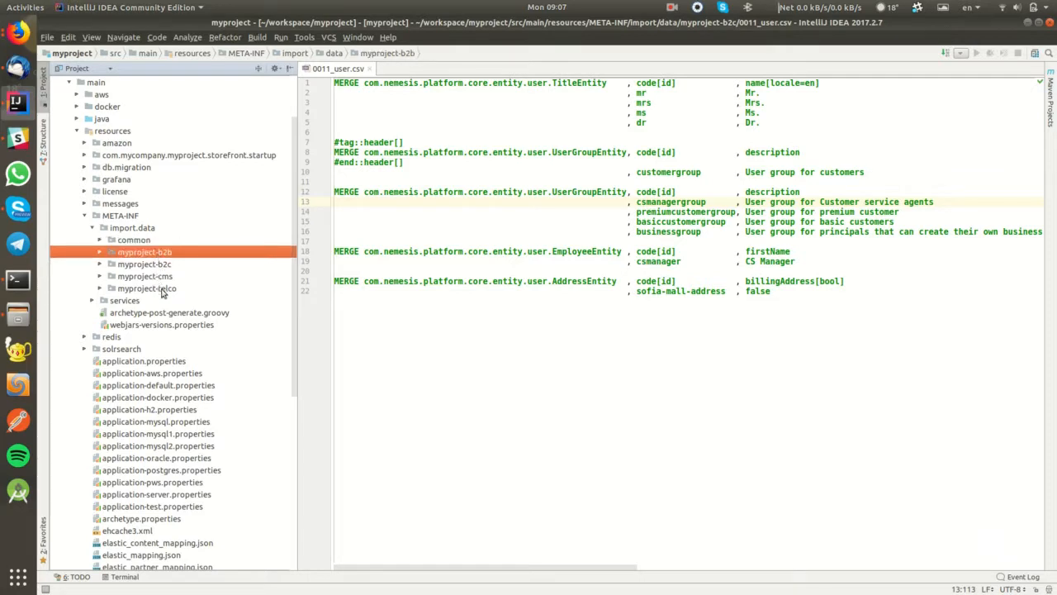
{"action": "mouse_move", "coordinate": [141, 259]}
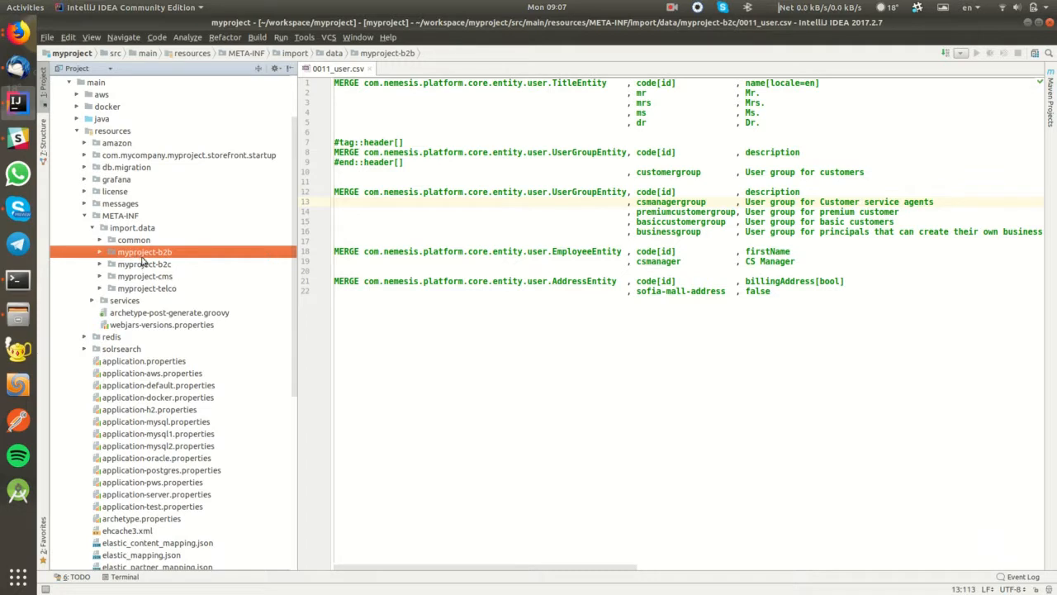
{"action": "mouse_move", "coordinate": [12, 50]}
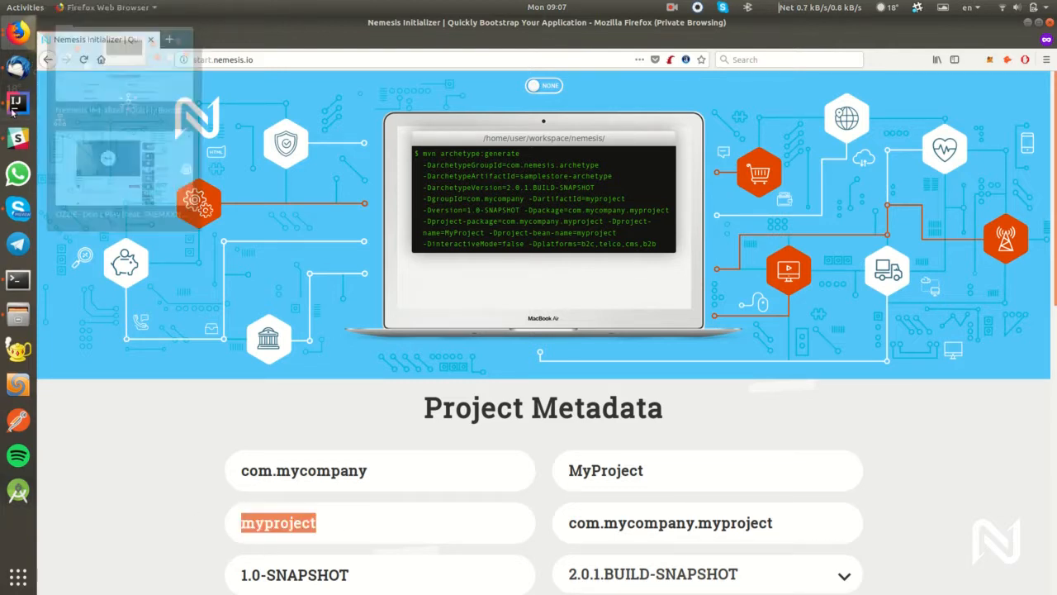
{"action": "left_click", "coordinate": [18, 102]}
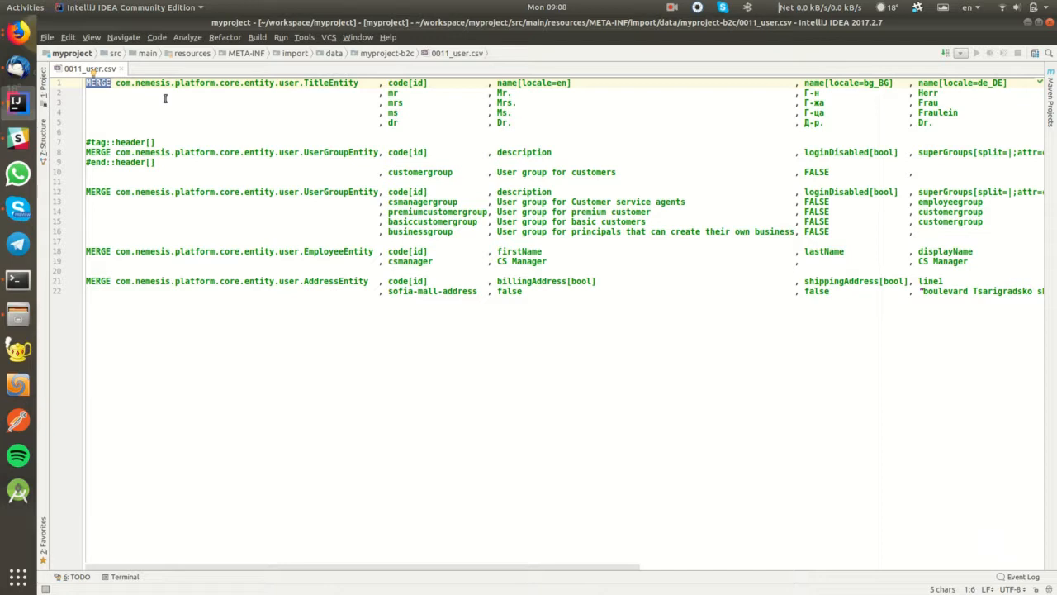
Inspect the TitleEntity header in 0011_user.csv, highlighting header keywords and scrolling right.
{"action": "double_click", "coordinate": [237, 83]}
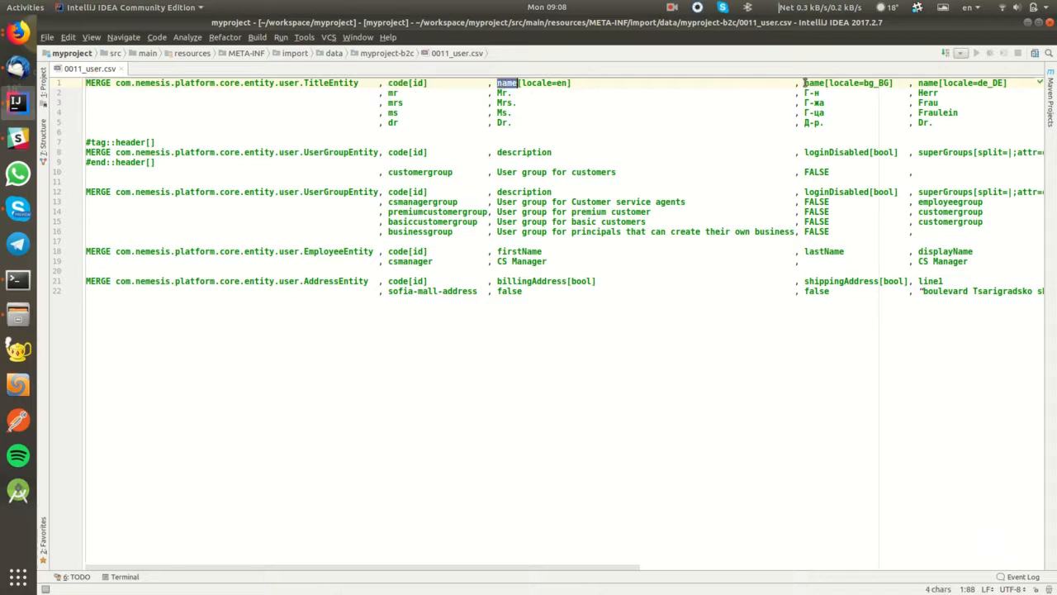
{"action": "scroll", "scroll_direction": "right", "scroll_amount": 3}
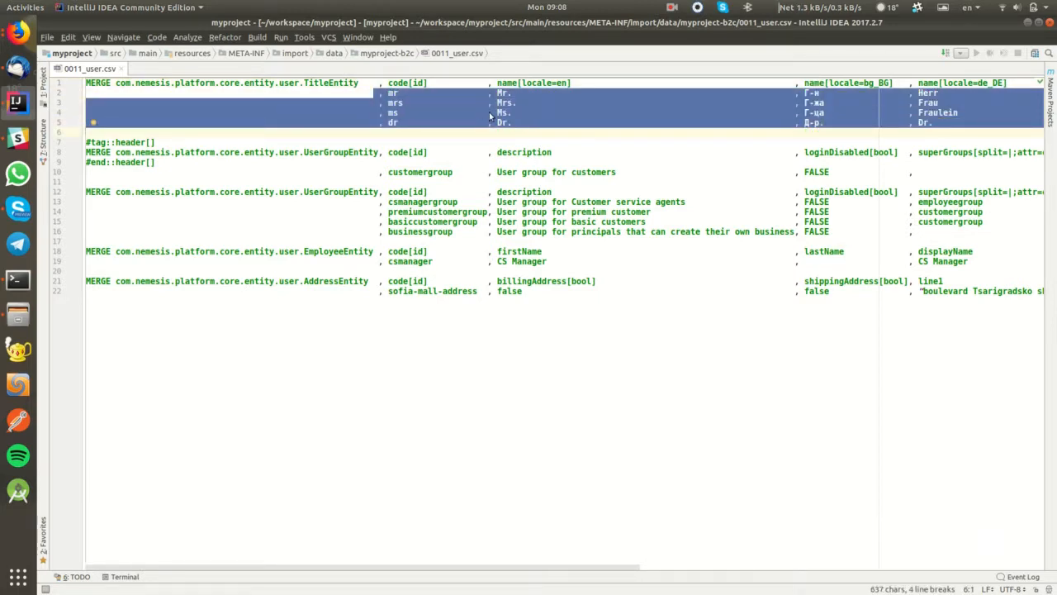
{"action": "left_click", "coordinate": [444, 113]}
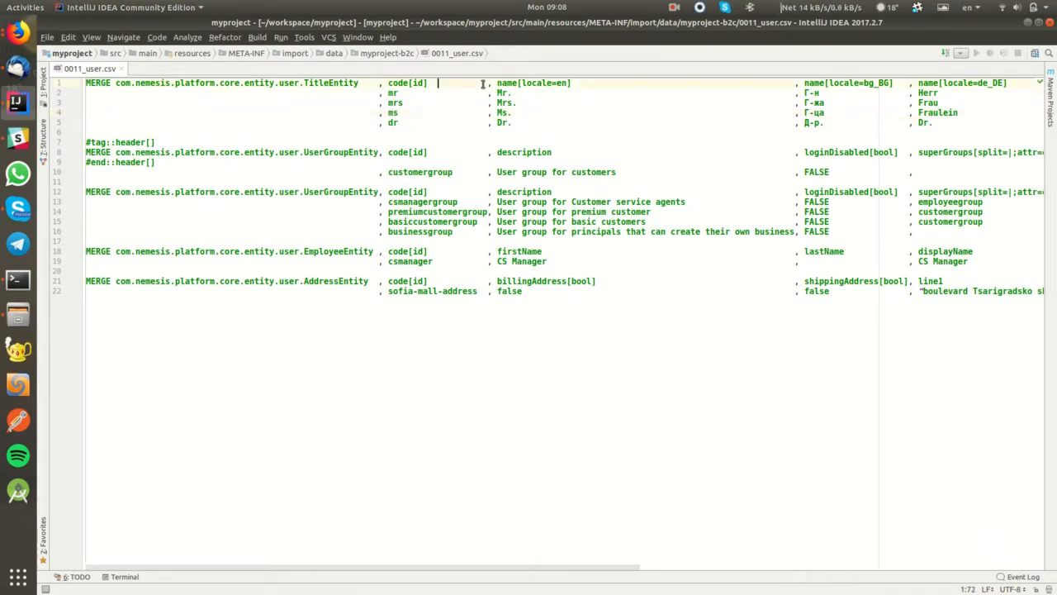
{"action": "double_click", "coordinate": [417, 82]}
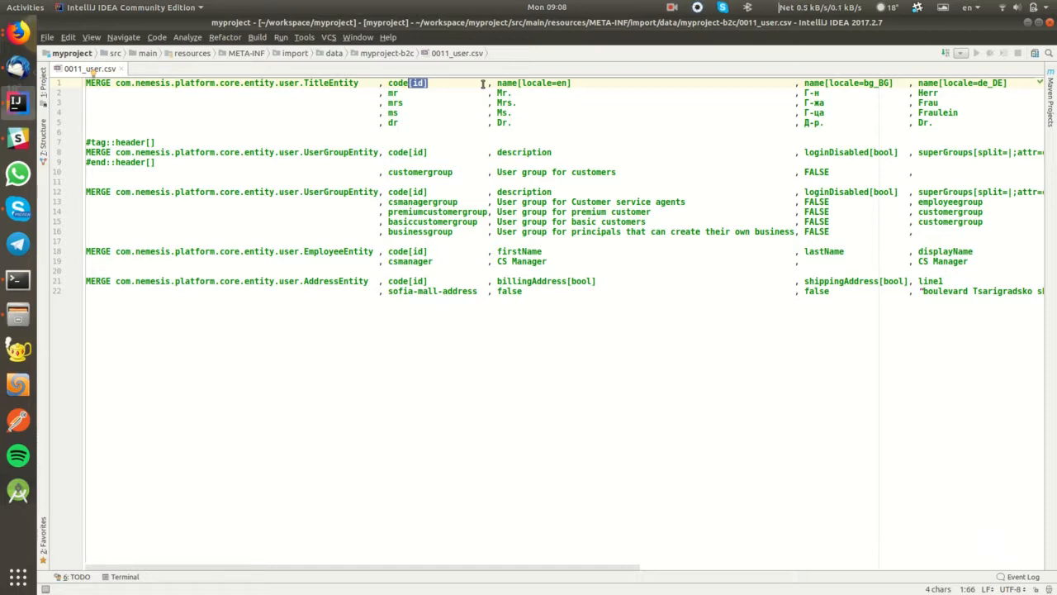
{"action": "mouse_move", "coordinate": [406, 96]}
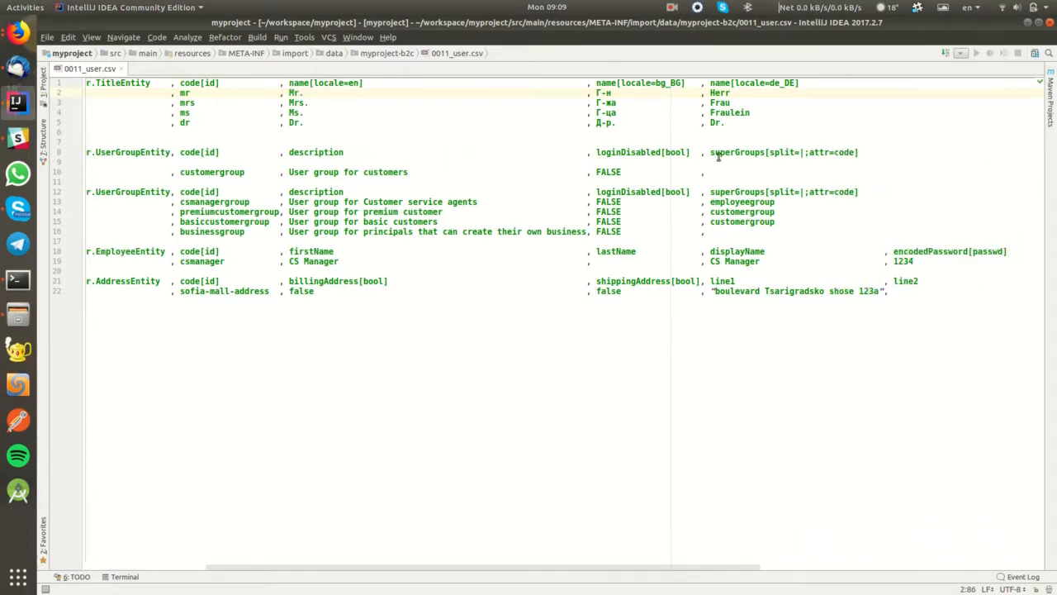
{"action": "left_click", "coordinate": [767, 152]}
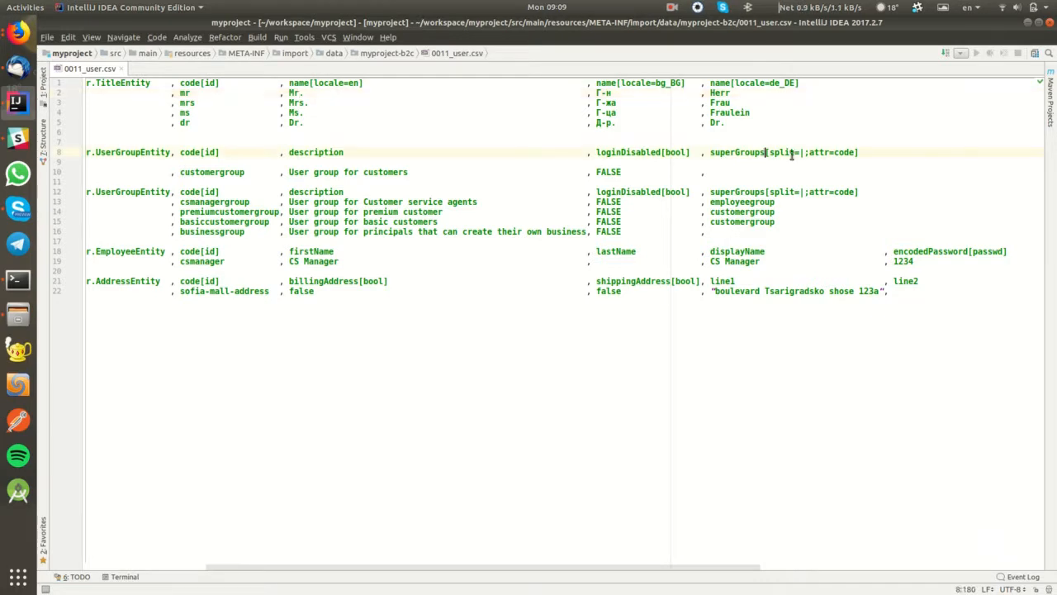
{"action": "double_click", "coordinate": [783, 152]}
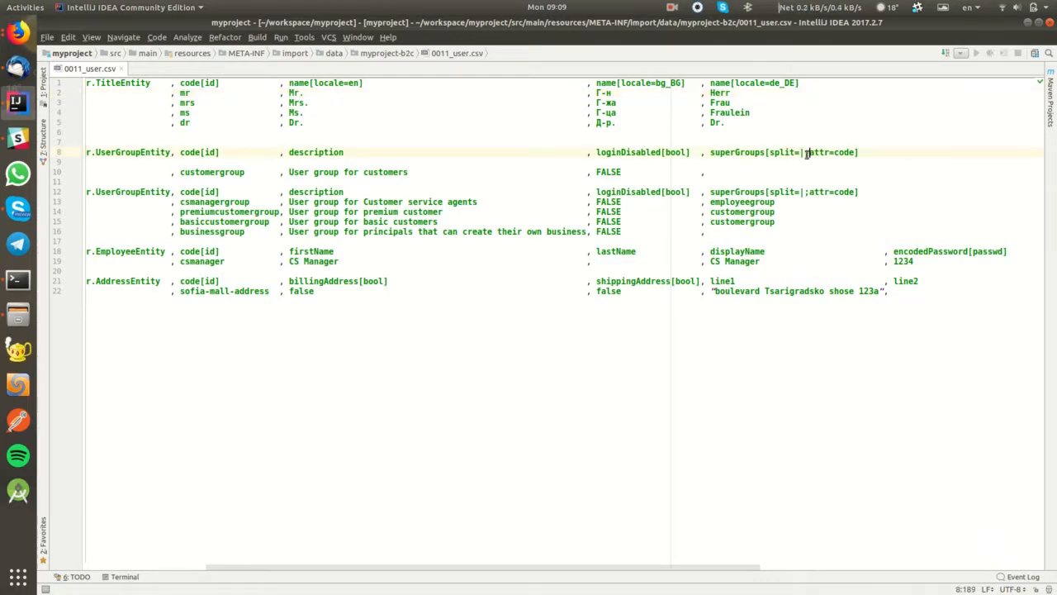
{"action": "double_click", "coordinate": [832, 152]}
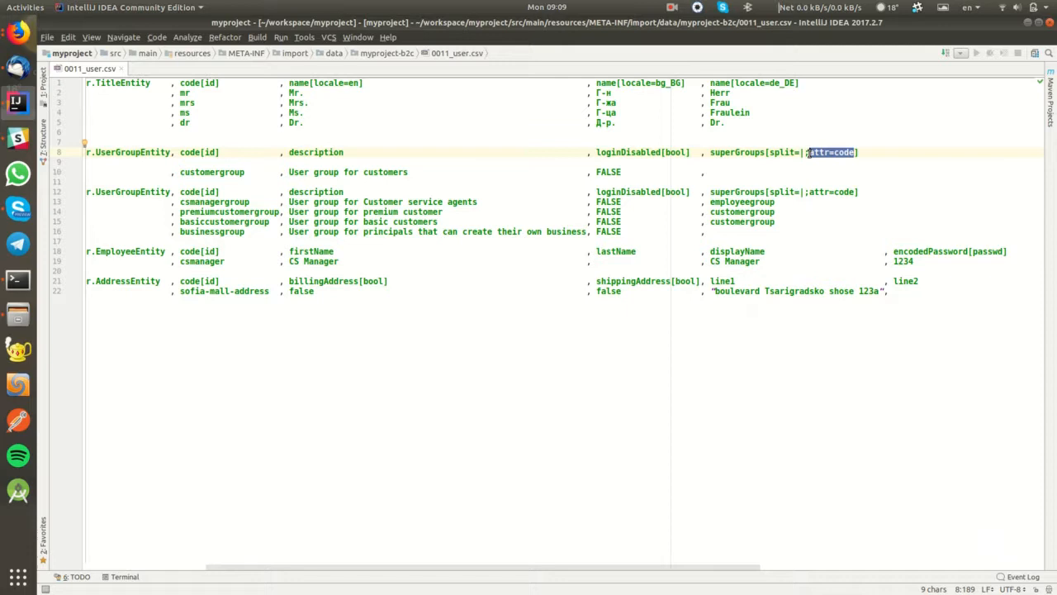
{"action": "left_click", "coordinate": [737, 172]}
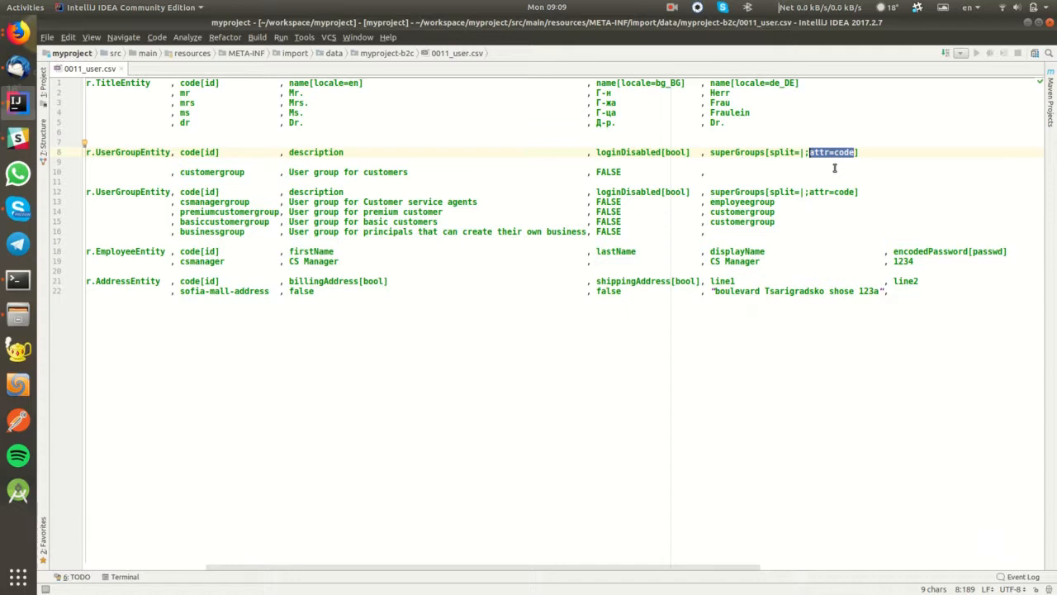
{"action": "left_click", "coordinate": [803, 152]}
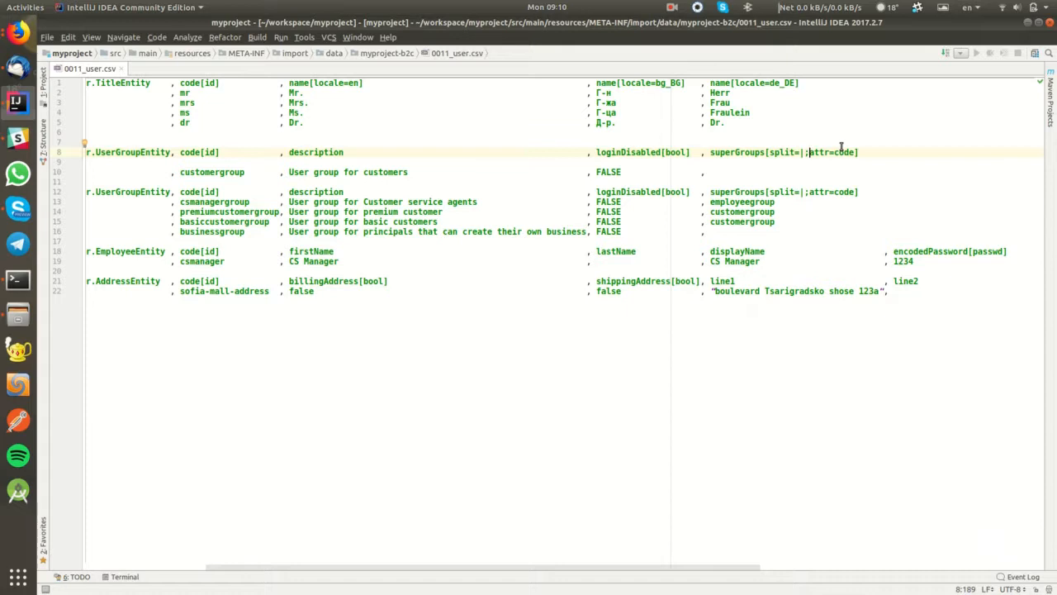
{"action": "double_click", "coordinate": [737, 152]}
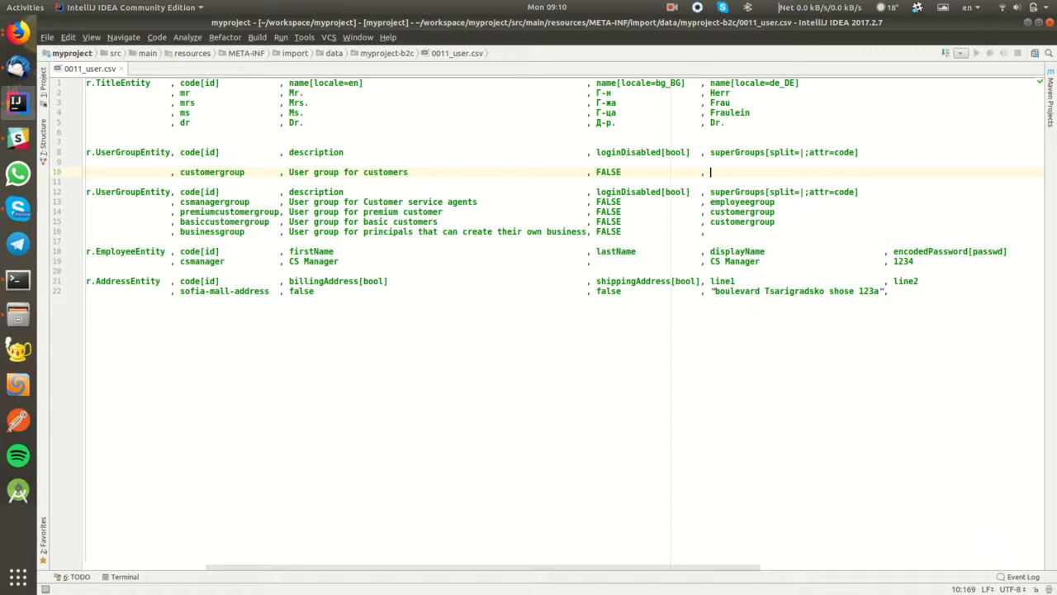
Enter A|B|C as customergroup's superGroups value on line 10.
{"action": "type", "text": "A|B"}
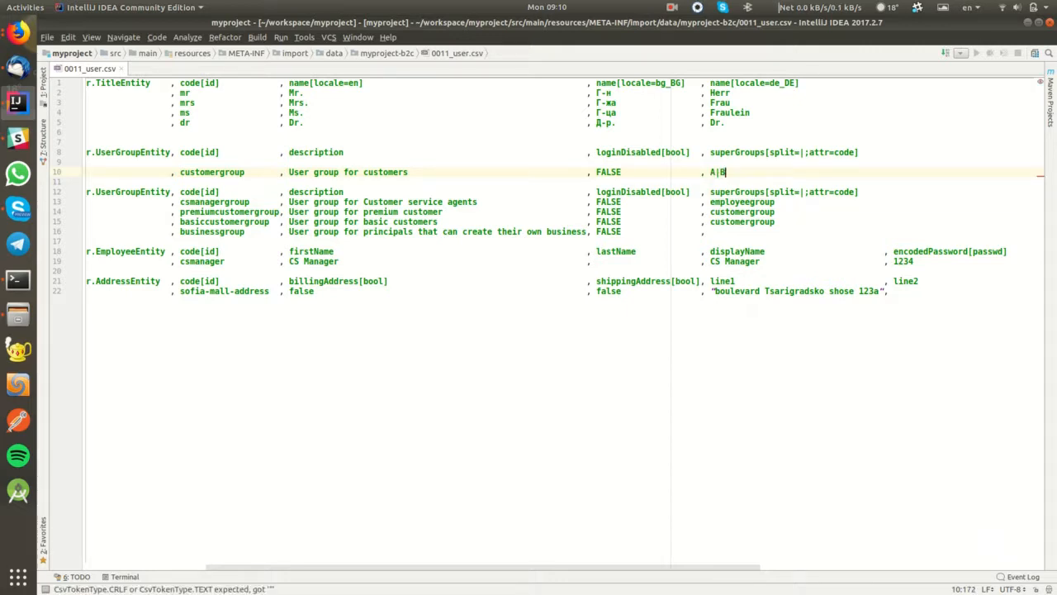
{"action": "type", "text": "|C"}
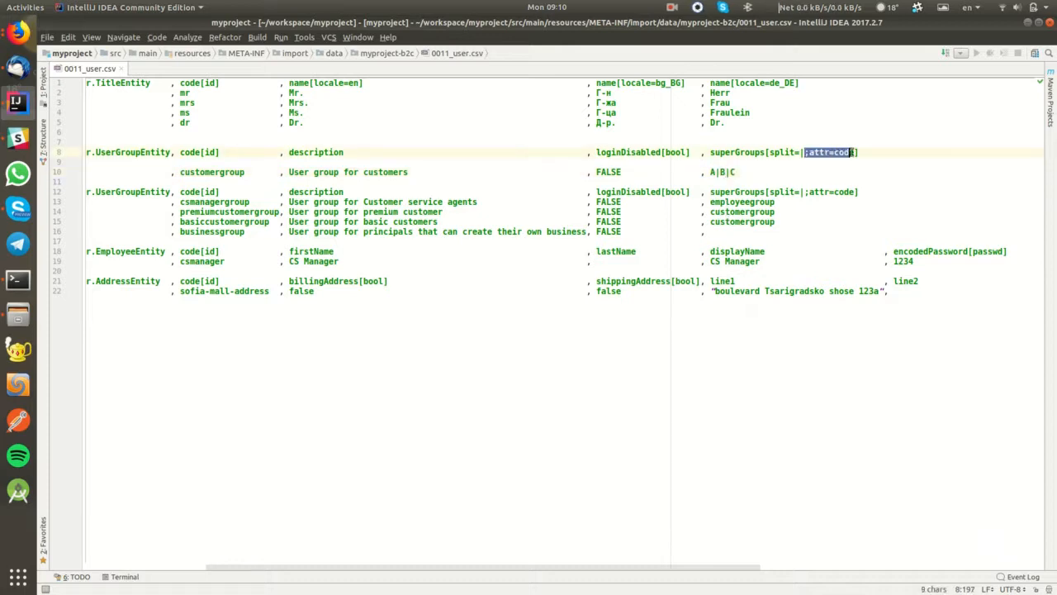
{"action": "left_click", "coordinate": [724, 152]}
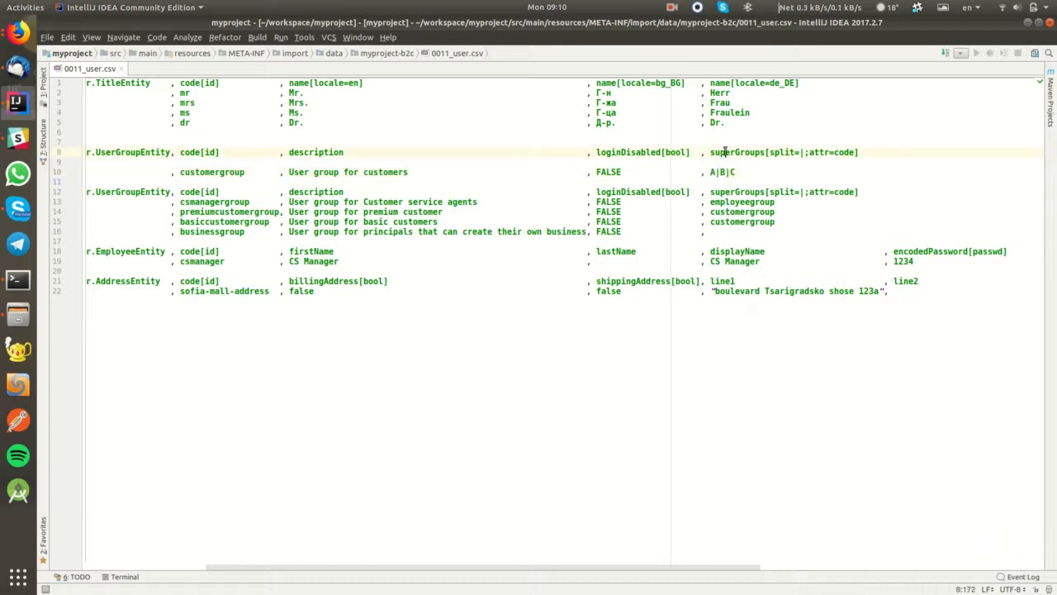
{"action": "double_click", "coordinate": [735, 152]}
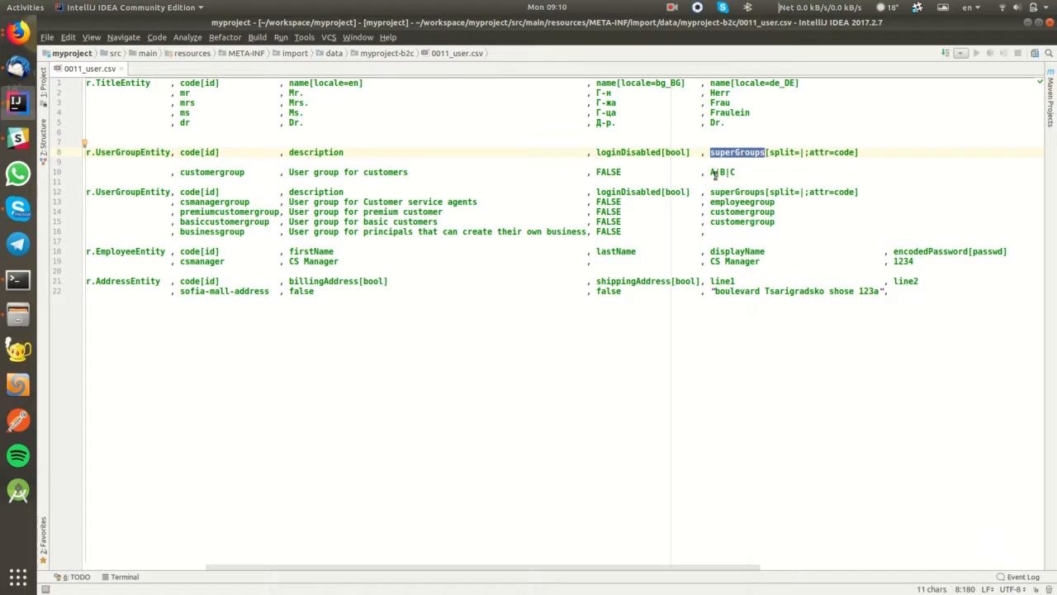
{"action": "left_click", "coordinate": [712, 172]}
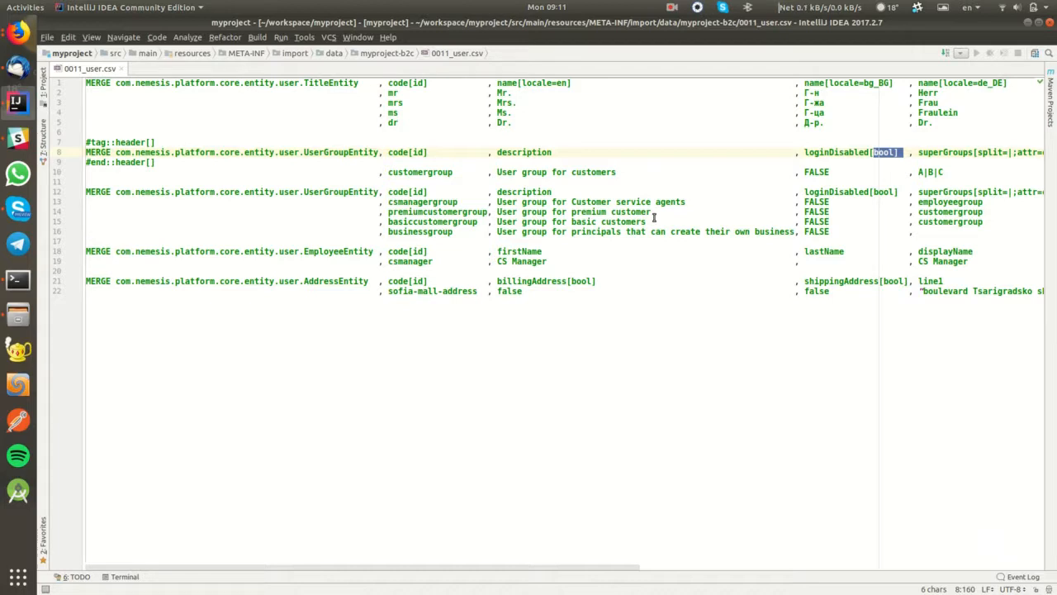
{"action": "mouse_move", "coordinate": [644, 223]}
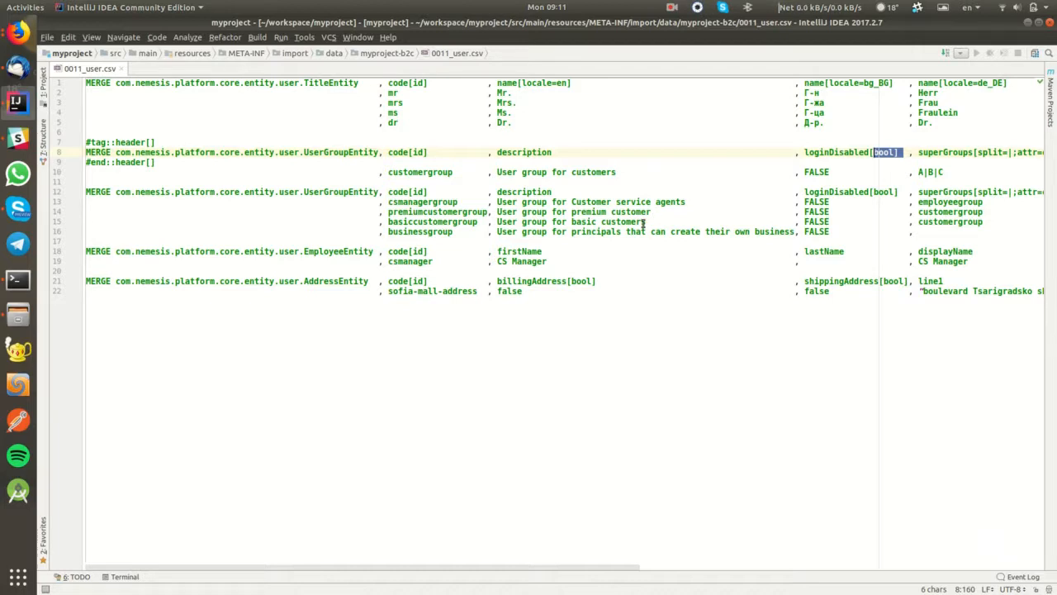
{"action": "mouse_move", "coordinate": [575, 195]}
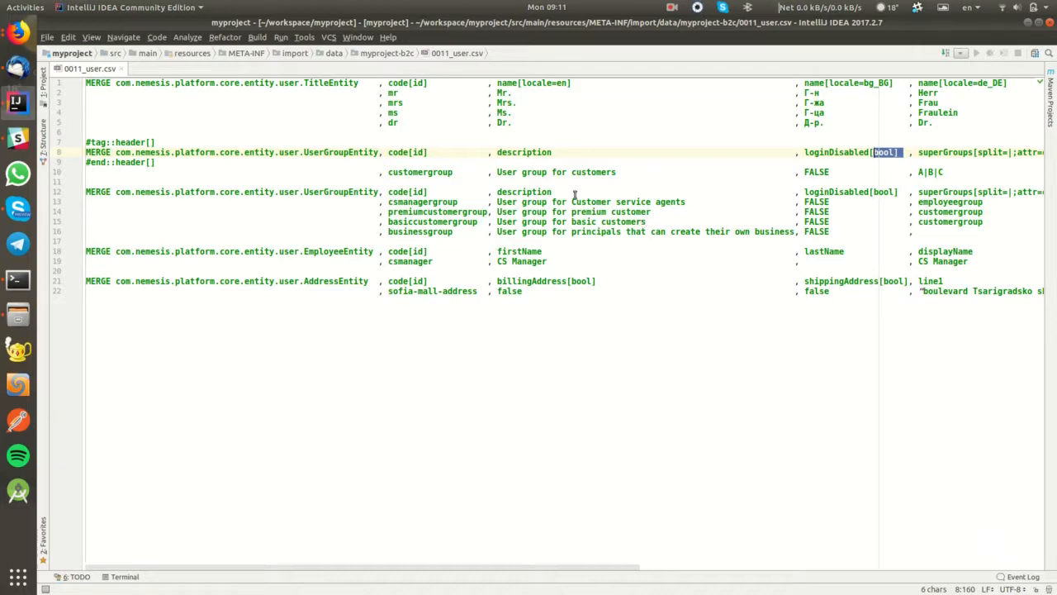
{"action": "left_click", "coordinate": [672, 8]}
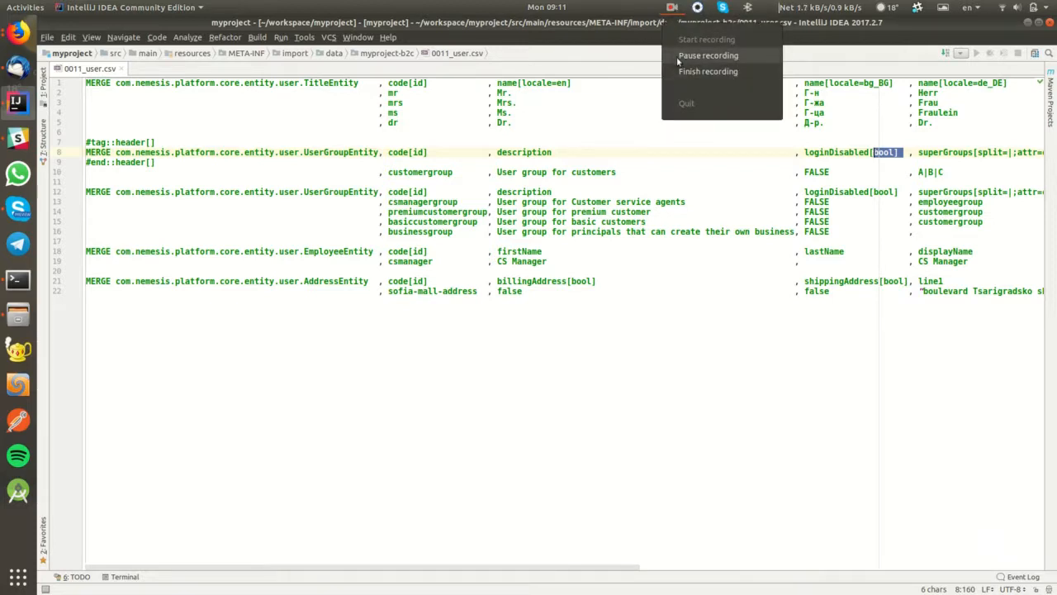